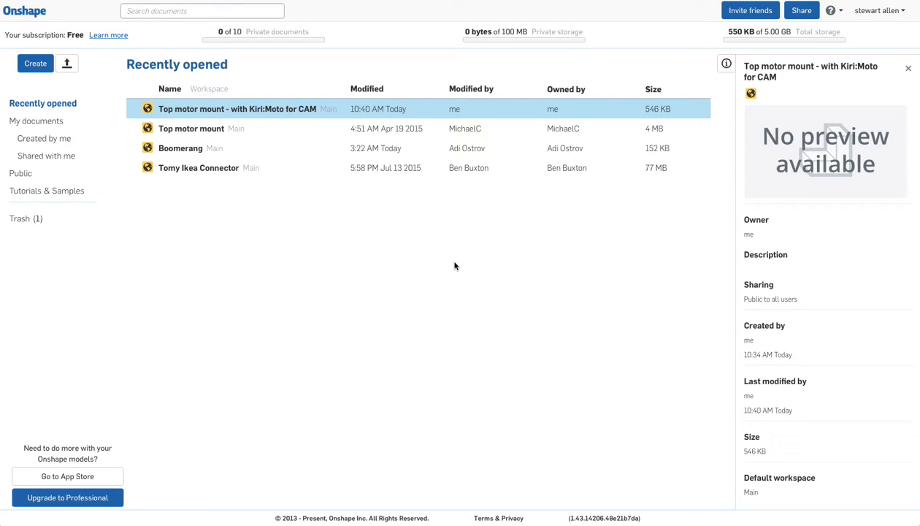
mouse_move(268, 235)
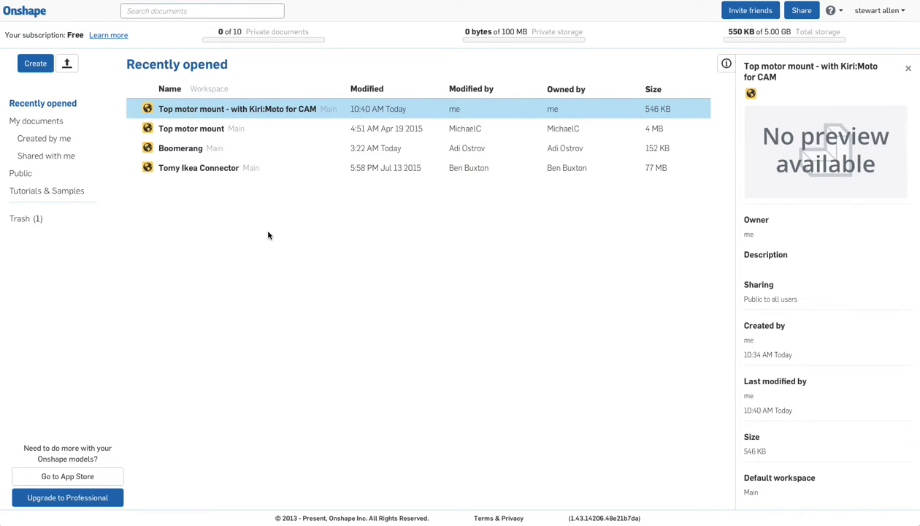
mouse_move(338, 408)
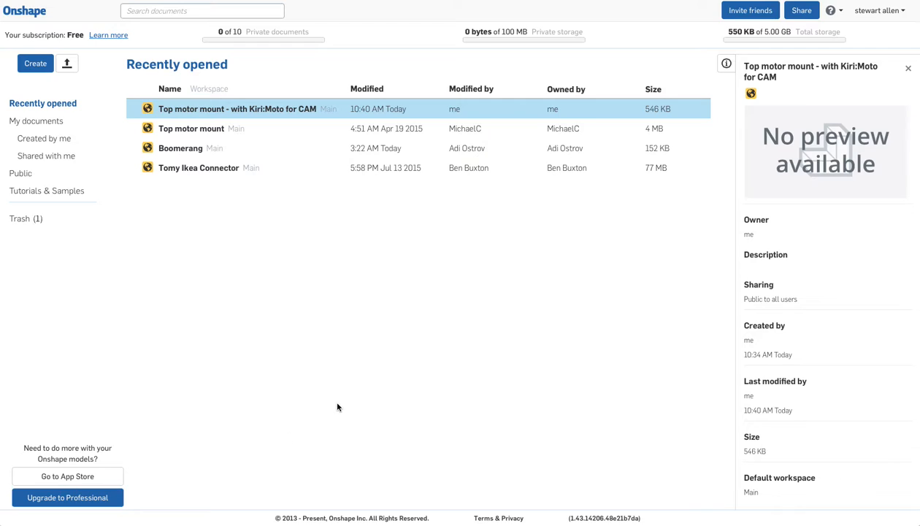
mouse_move(276, 415)
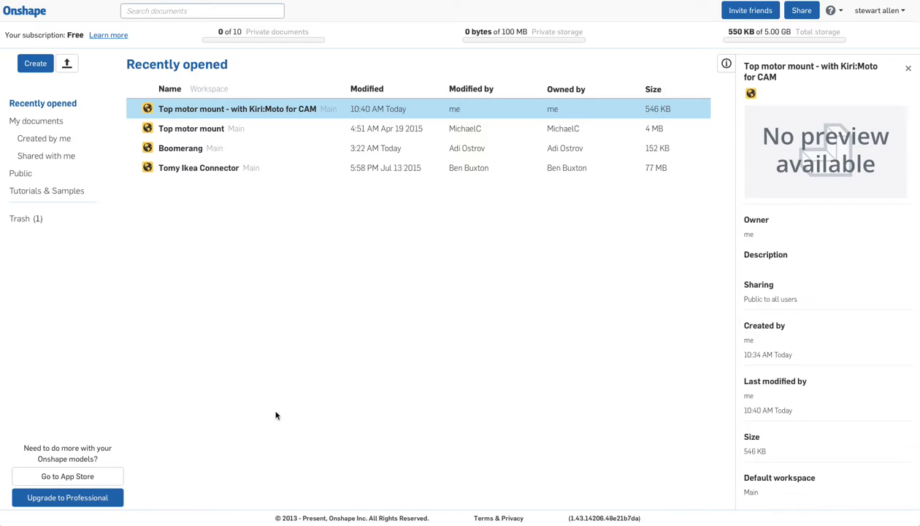
mouse_move(84, 481)
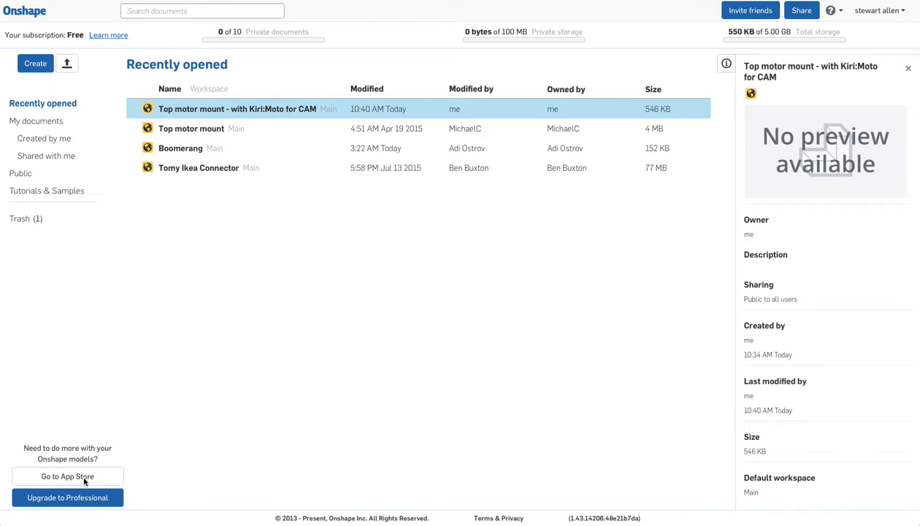
Step: Find Kiri:Moto in the App Store, subscribe for free, and return to documents
left_click(67, 476)
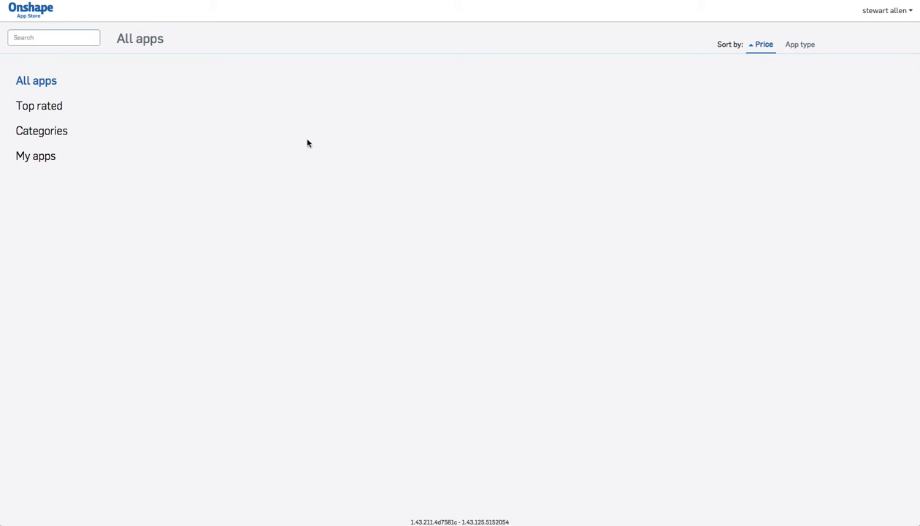
scroll("down", 3)
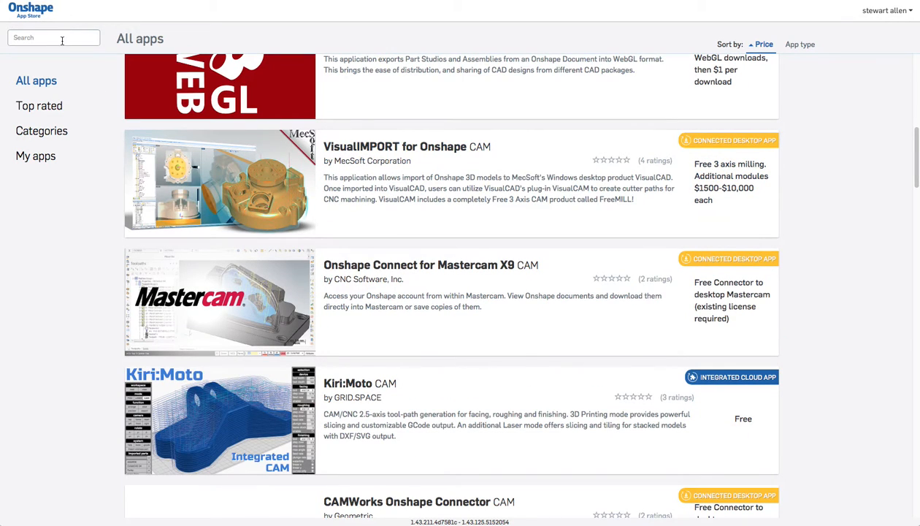
type("kiri")
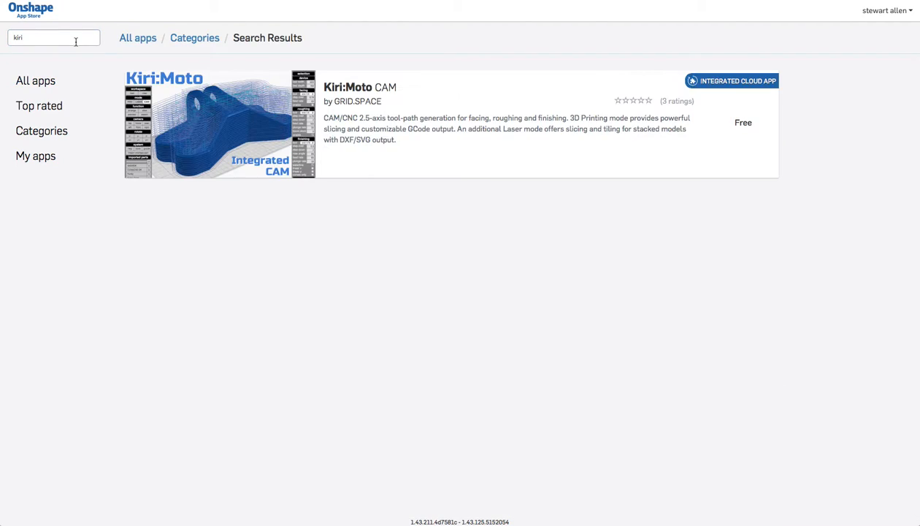
left_click(359, 87)
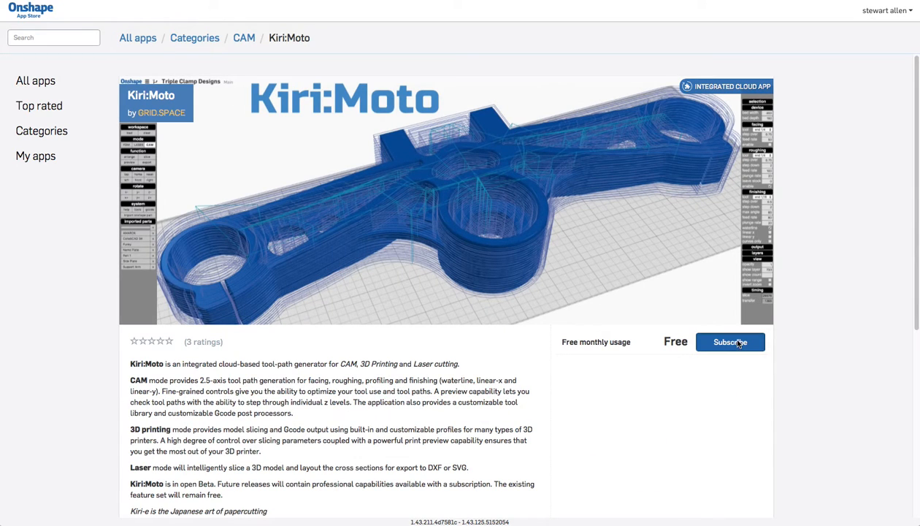
left_click(730, 341)
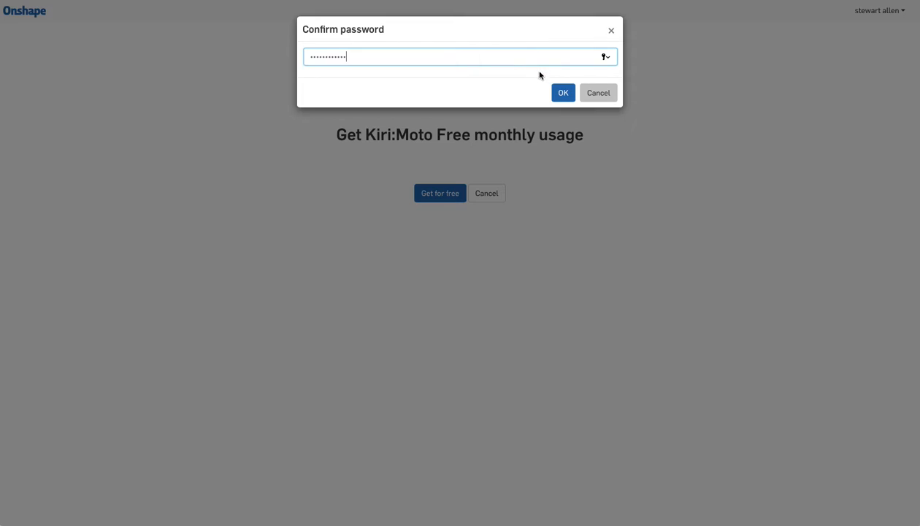
left_click(562, 93)
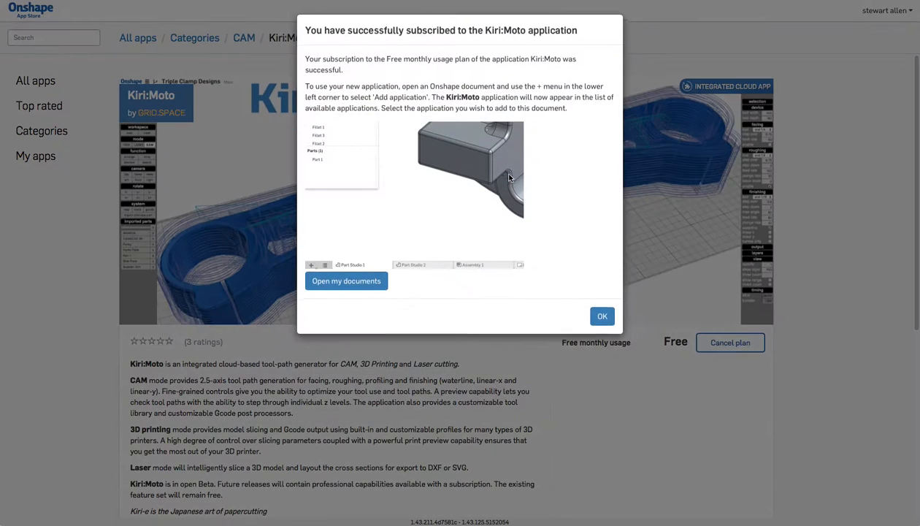
left_click(601, 315)
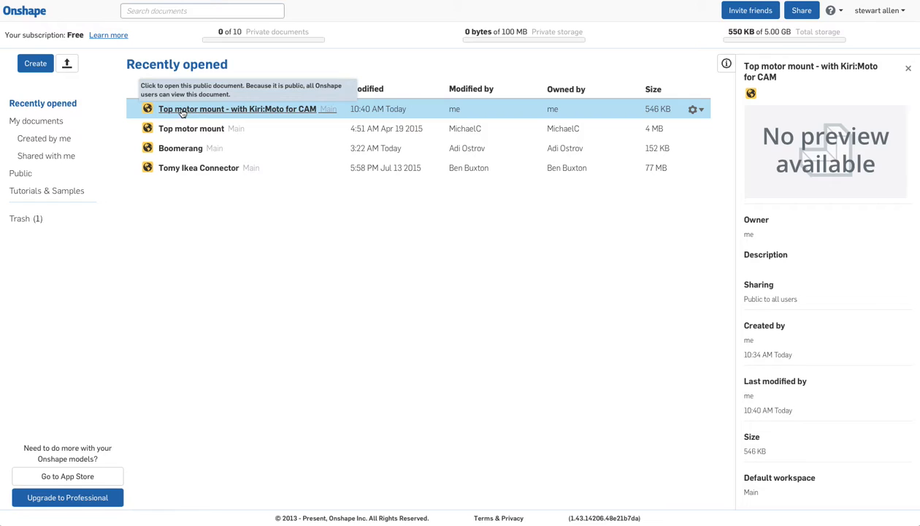
Step: Open 'Top motor mount - with Kiri:Moto for CAM' from Recently opened
left_click(239, 108)
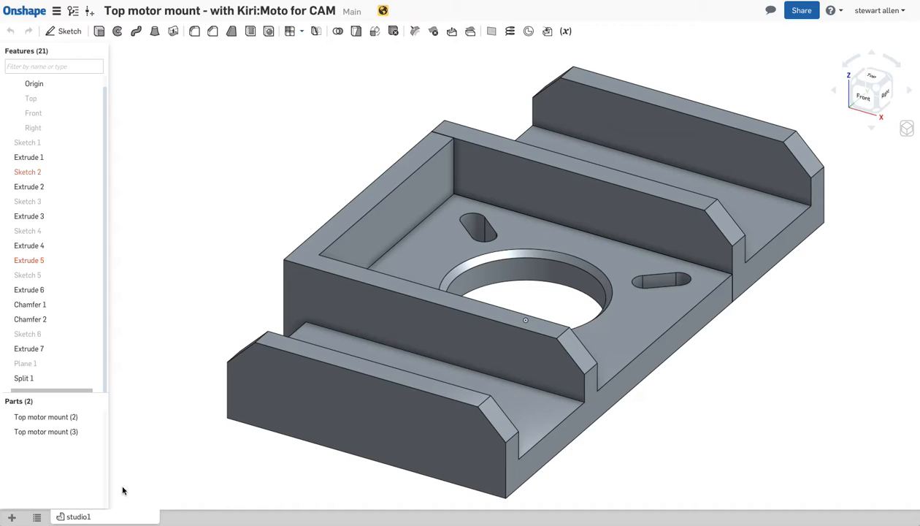
mouse_move(12, 516)
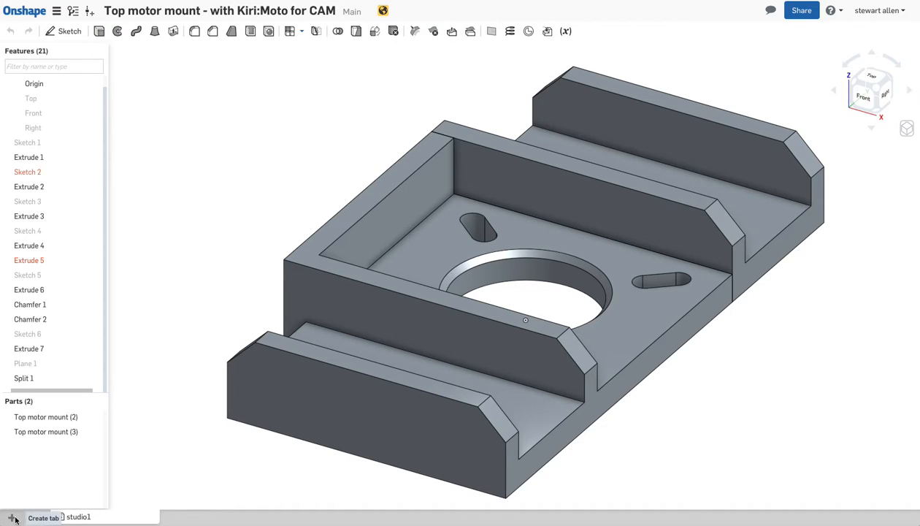
Step: Add a Kiri:Moto application tab to the document and authorize it
left_click(12, 517)
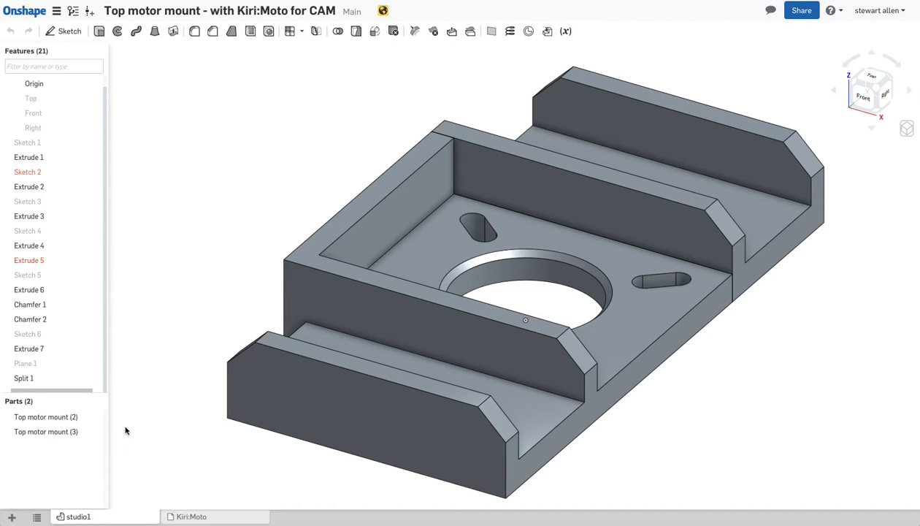
left_click(192, 516)
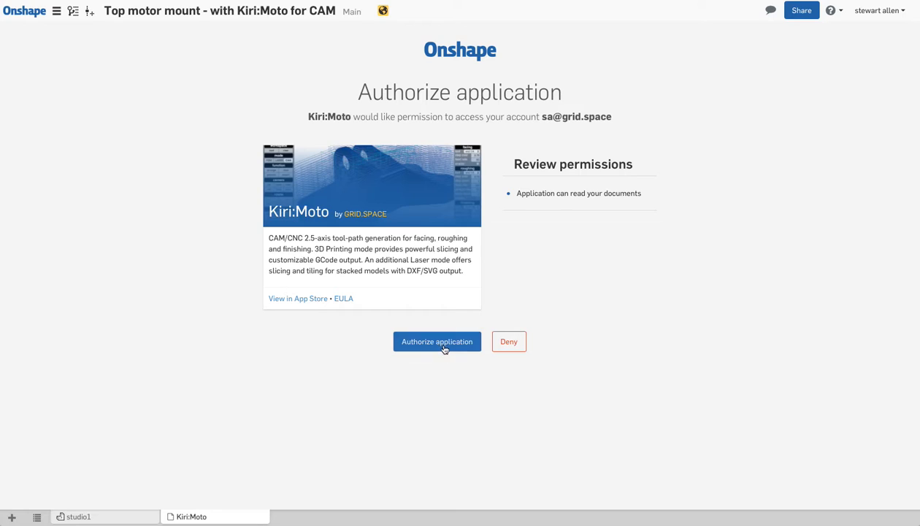
left_click(437, 340)
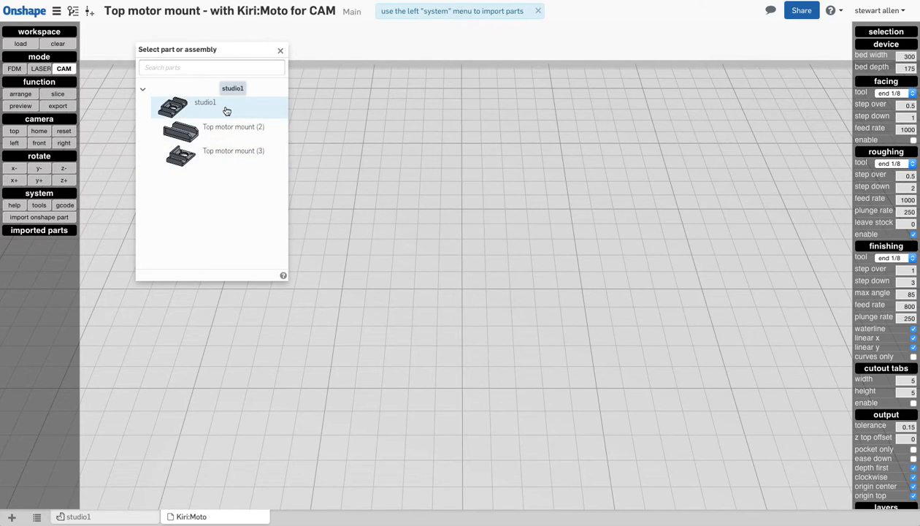
Step: Import the studio1 part studio into Kiri:Moto
left_click(204, 106)
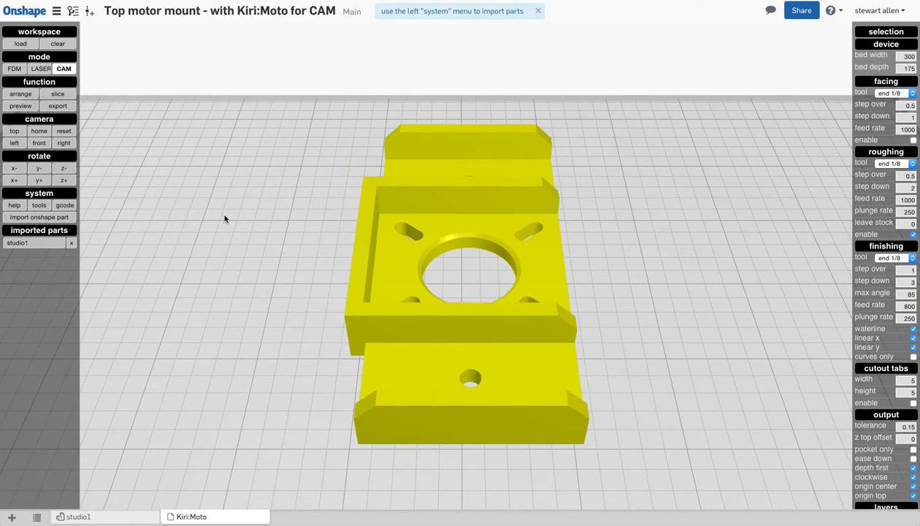
mouse_move(347, 225)
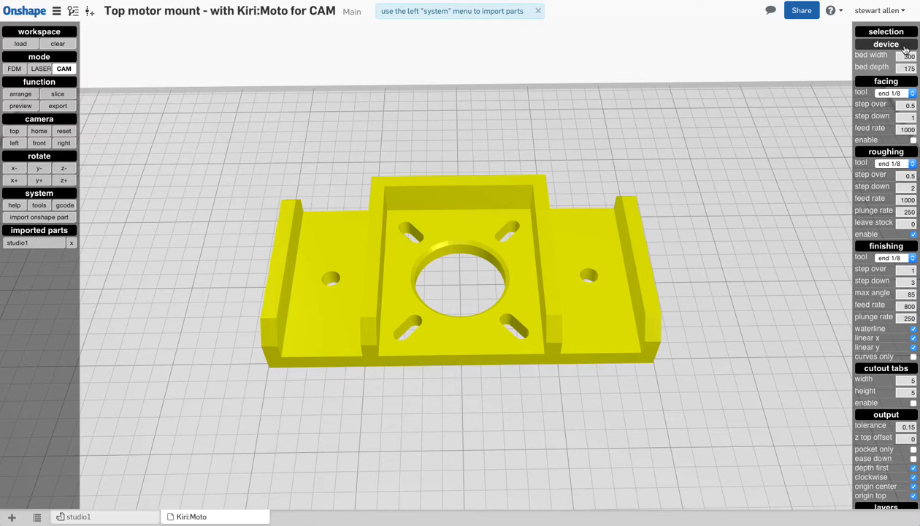
Step: Collapse the device and facing settings panels in Kiri:Moto
left_click(885, 44)
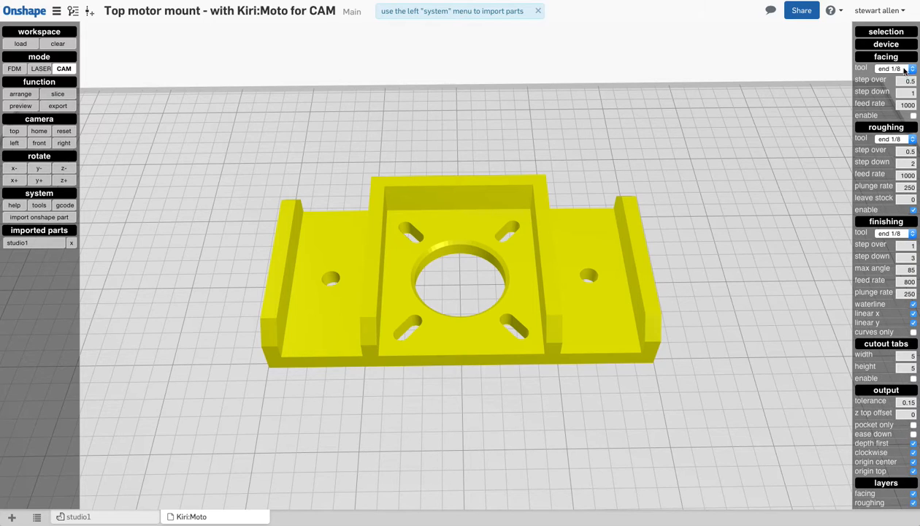
left_click(885, 56)
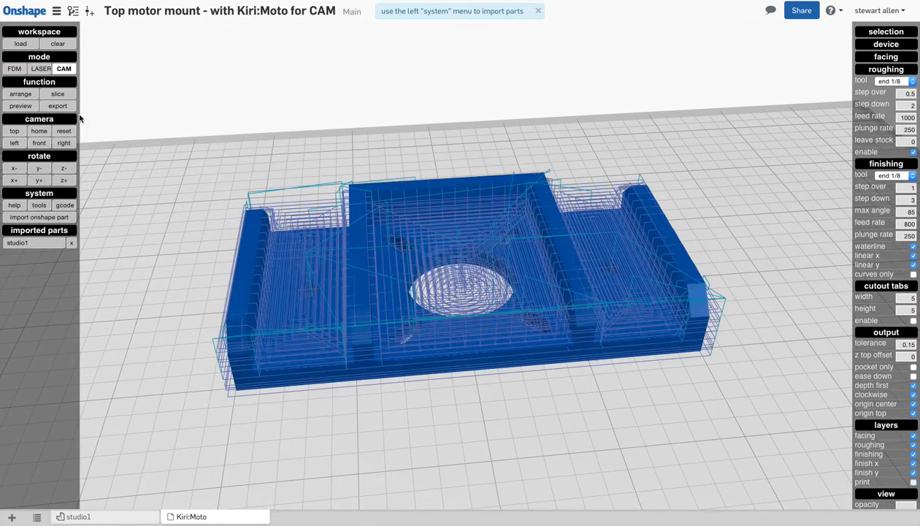
left_click(57, 105)
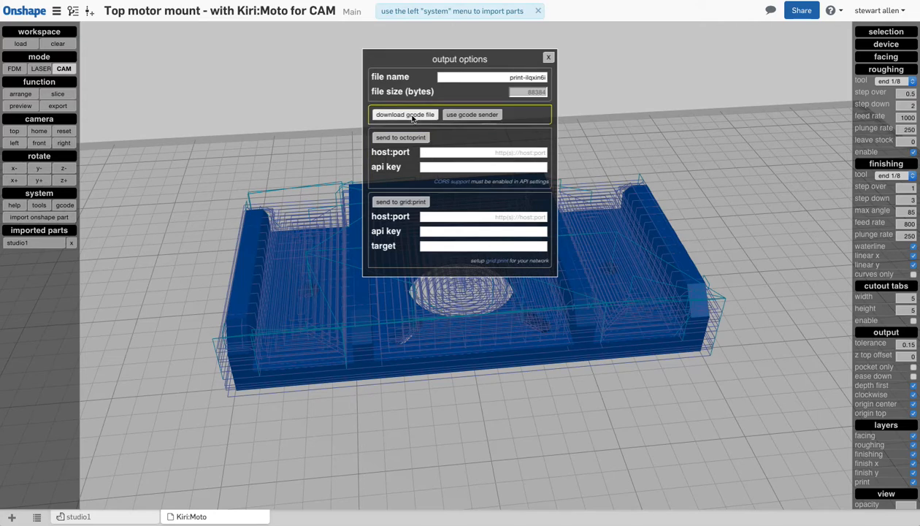
mouse_move(472, 114)
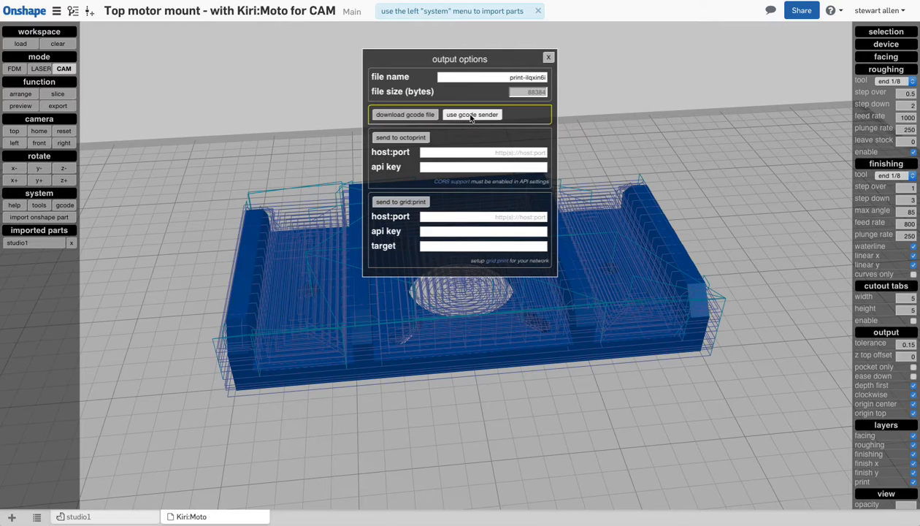
left_click(471, 114)
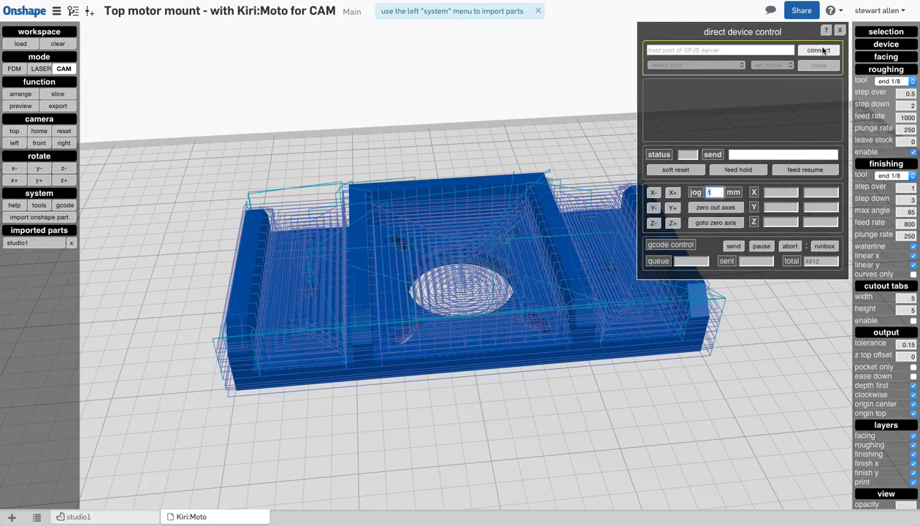
mouse_move(839, 30)
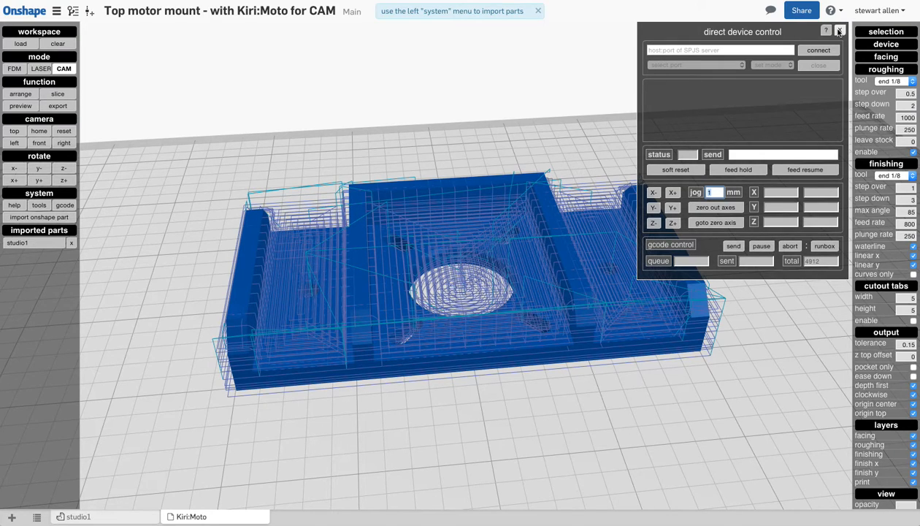
left_click(839, 30)
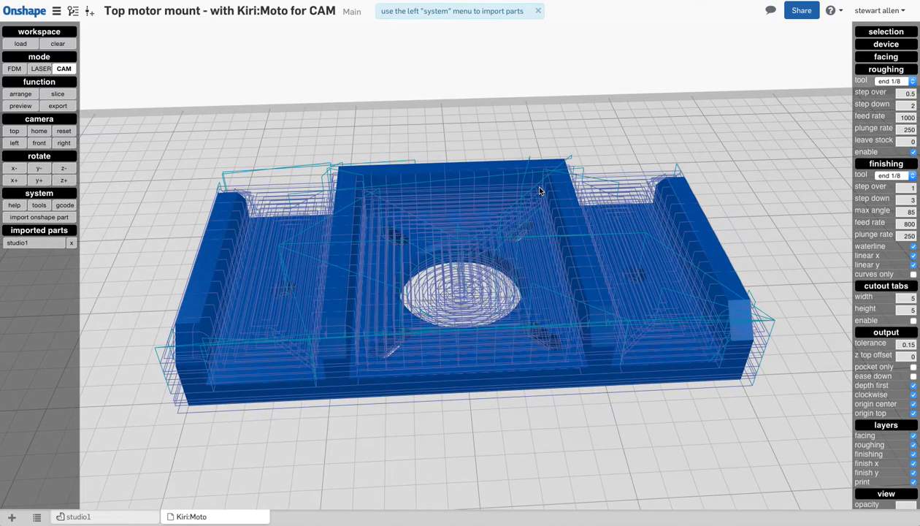
left_click_drag(540, 189, 472, 149)
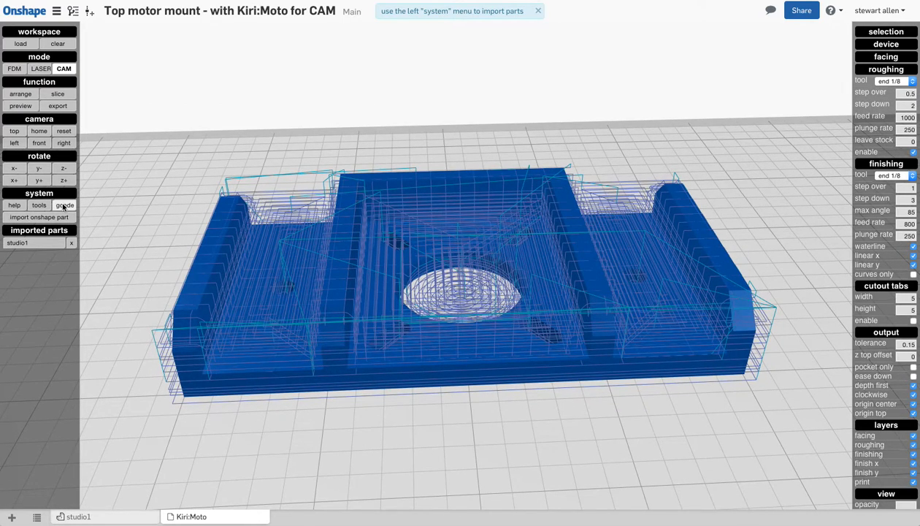
left_click(64, 205)
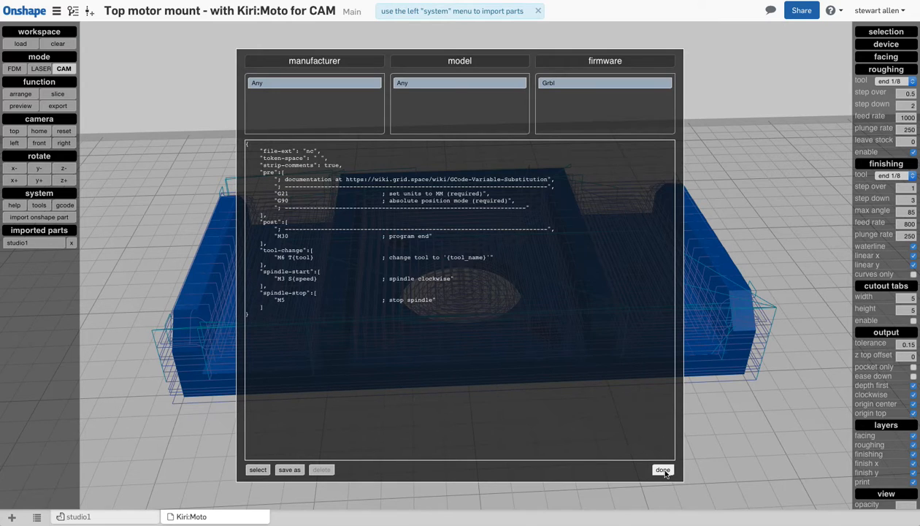
left_click(662, 470)
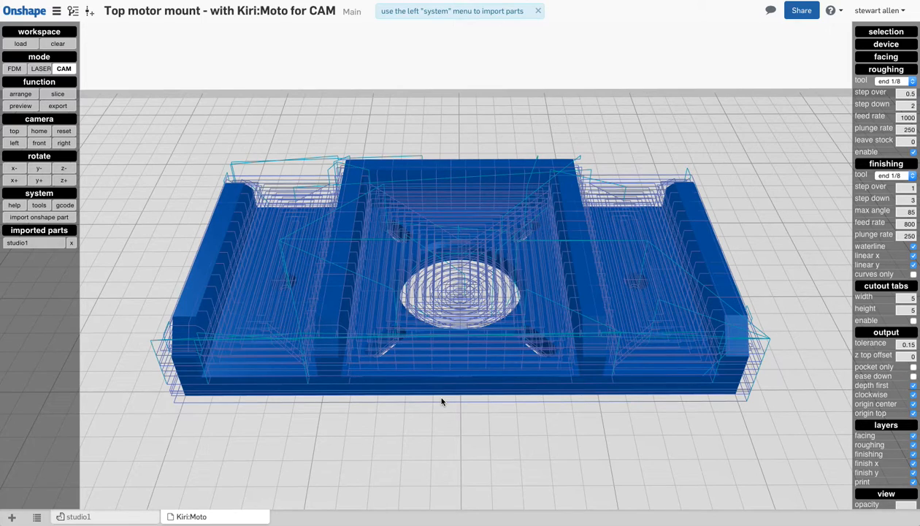
mouse_move(158, 253)
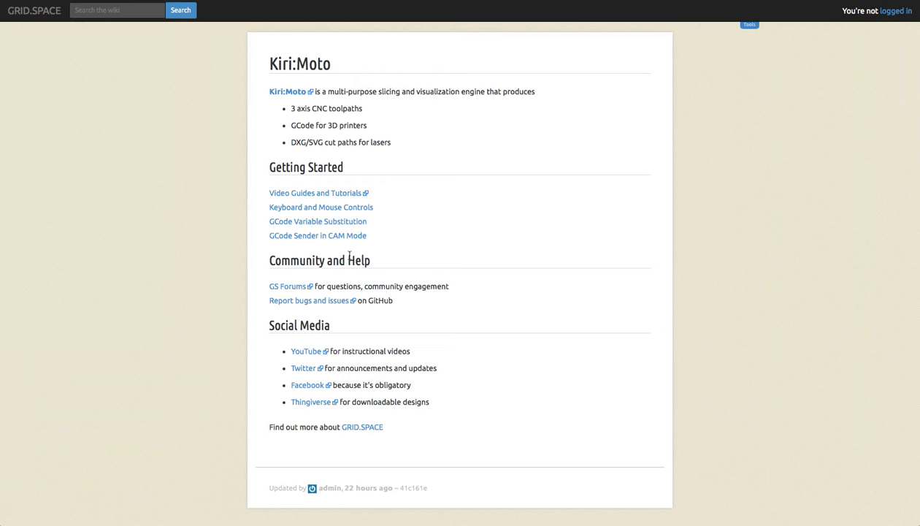
mouse_move(425, 259)
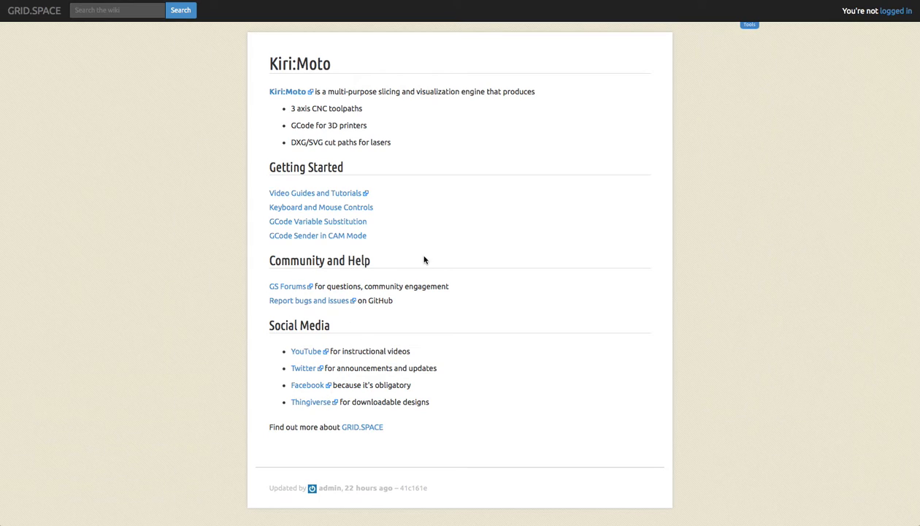